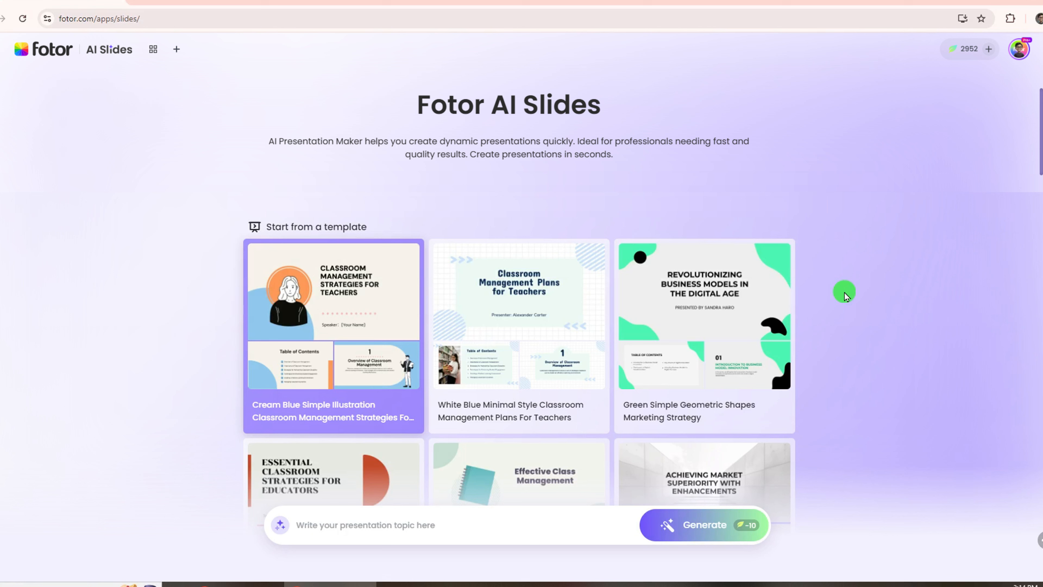
{"action": "mouse_move", "coordinate": [743, 272]}
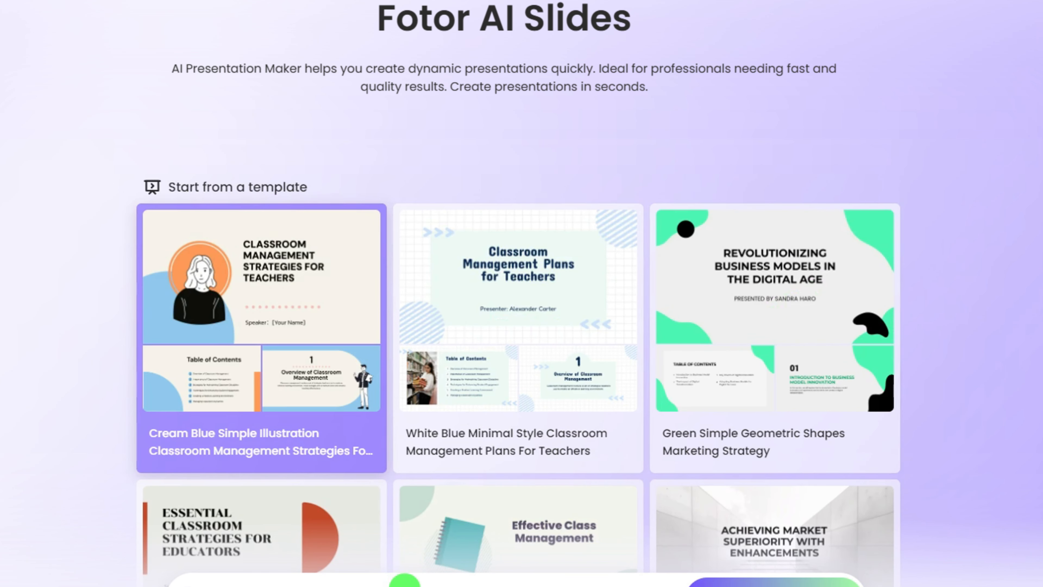
Step: Generate a presentation from the topic 'youtube seo marketing'
{"action": "scroll", "scroll_direction": "down", "scroll_amount": 3}
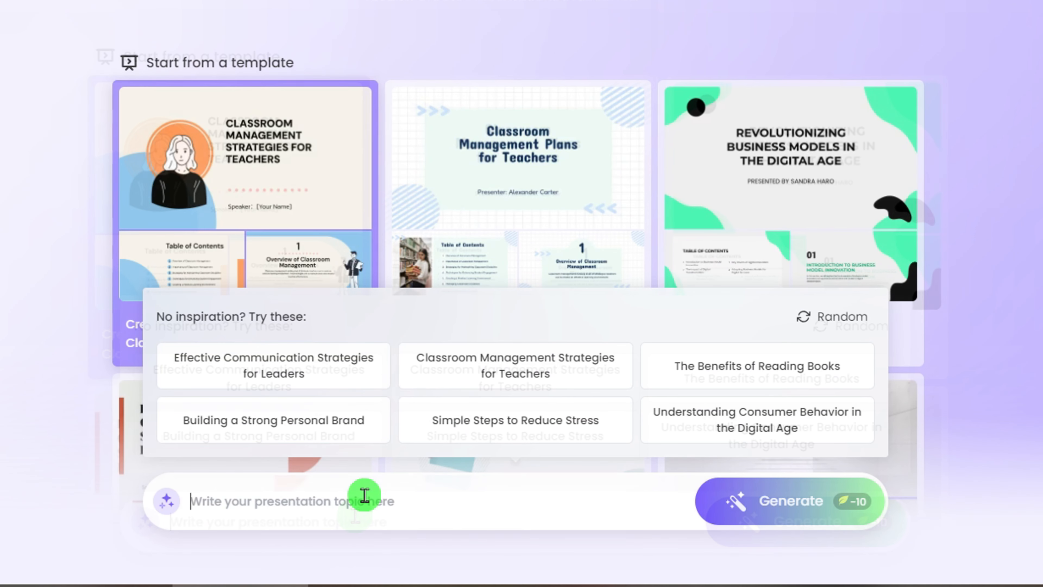
{"action": "type", "text": "youtube seo"}
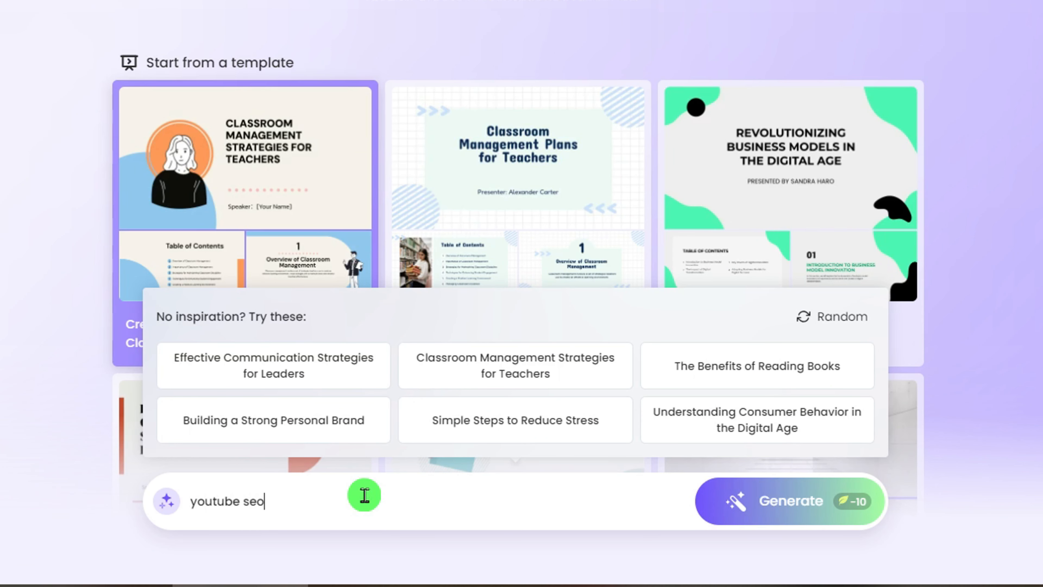
{"action": "type", "text": "marketing"}
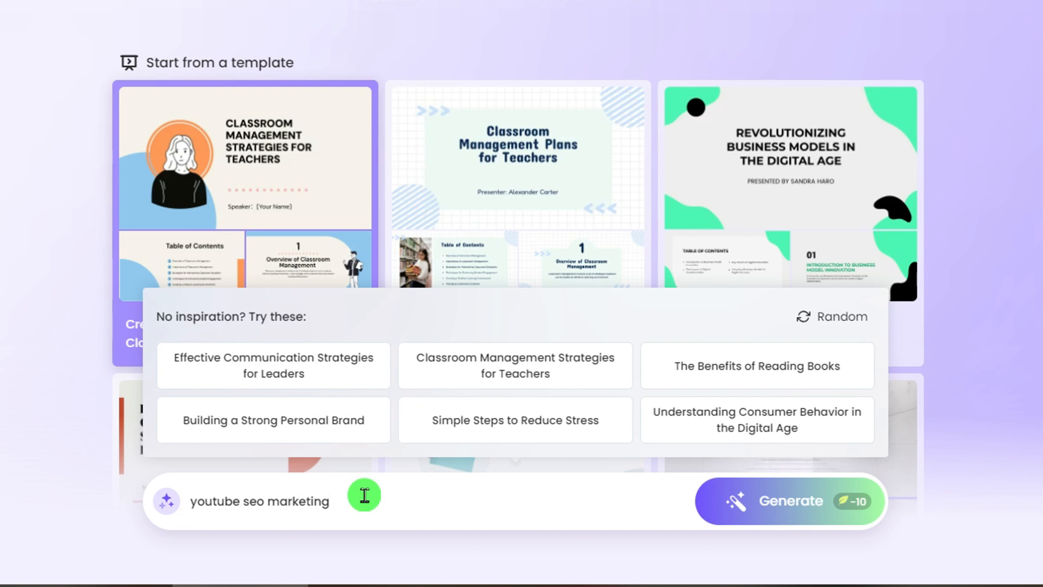
{"action": "left_click", "coordinate": [787, 501]}
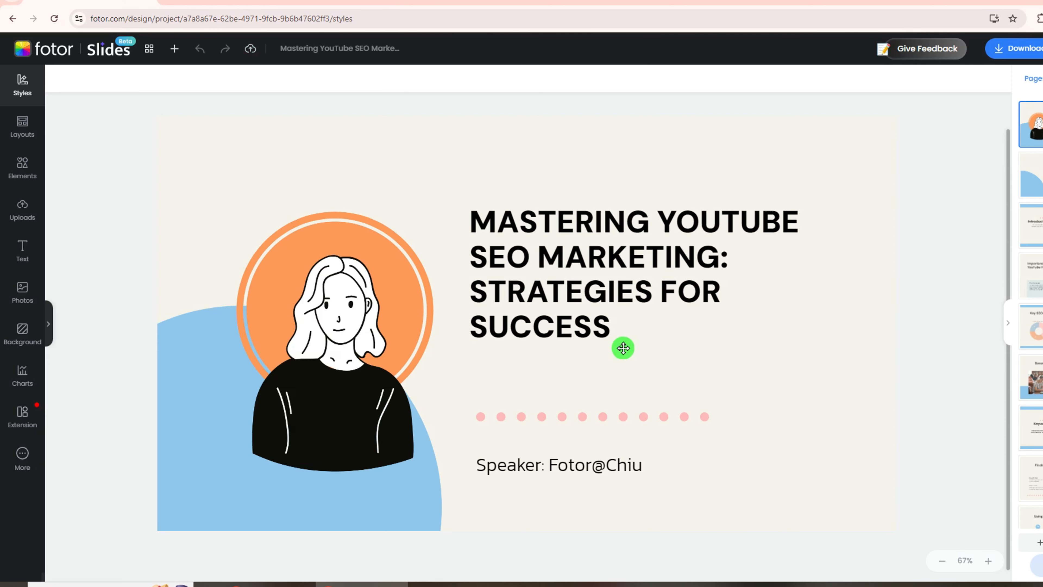
Step: Browse the Styles, Layouts, Elements, Uploads and Text side panels
{"action": "left_click", "coordinate": [23, 70]}
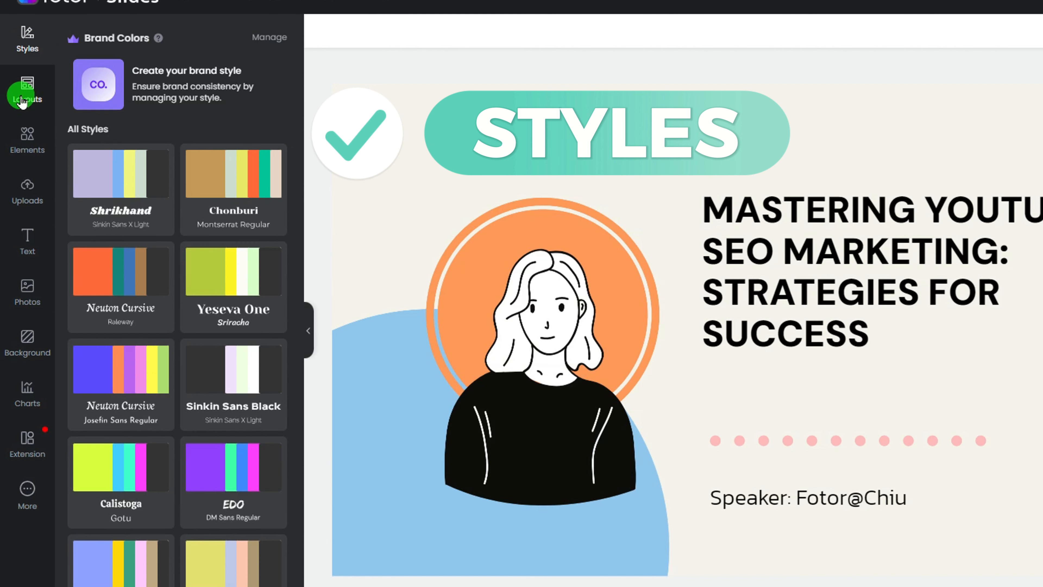
{"action": "left_click", "coordinate": [27, 86]}
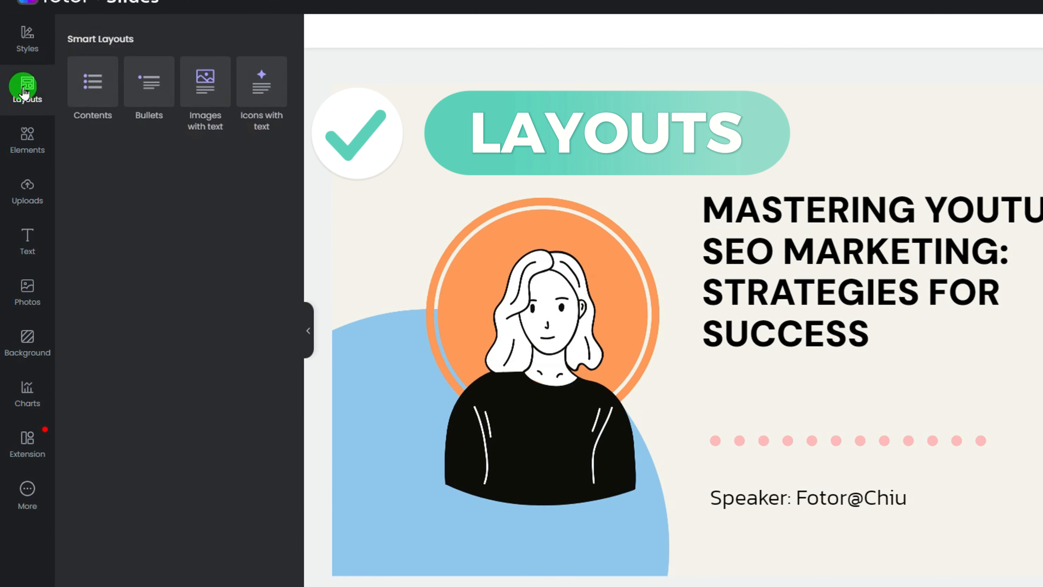
{"action": "left_click", "coordinate": [28, 140]}
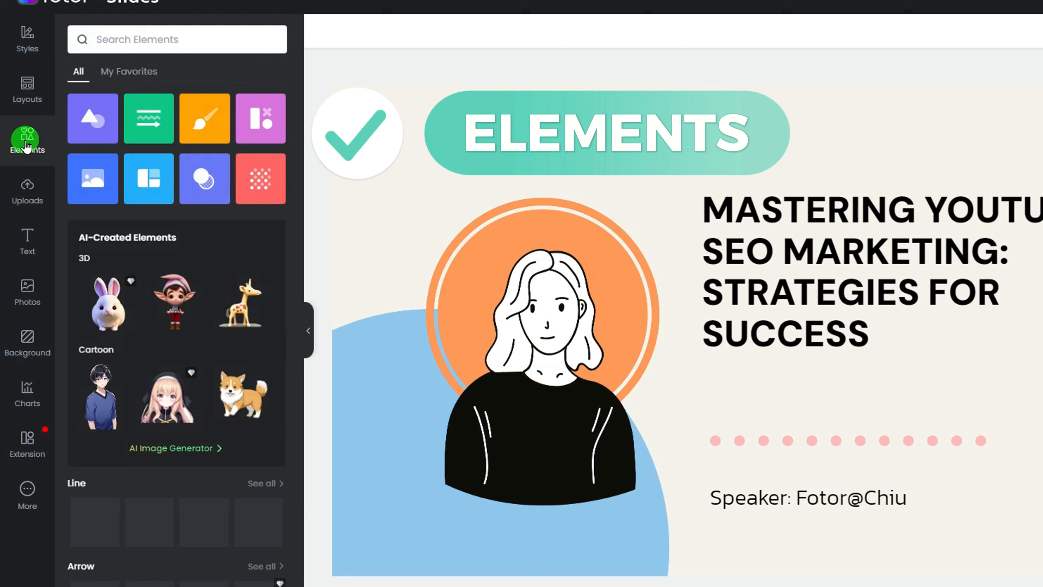
{"action": "left_click", "coordinate": [27, 186]}
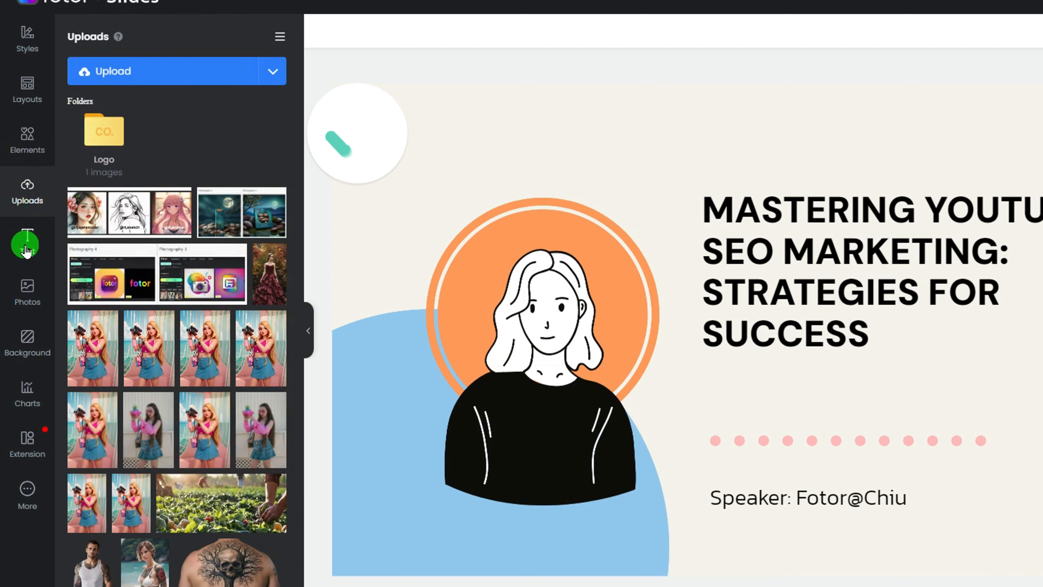
{"action": "left_click", "coordinate": [28, 244]}
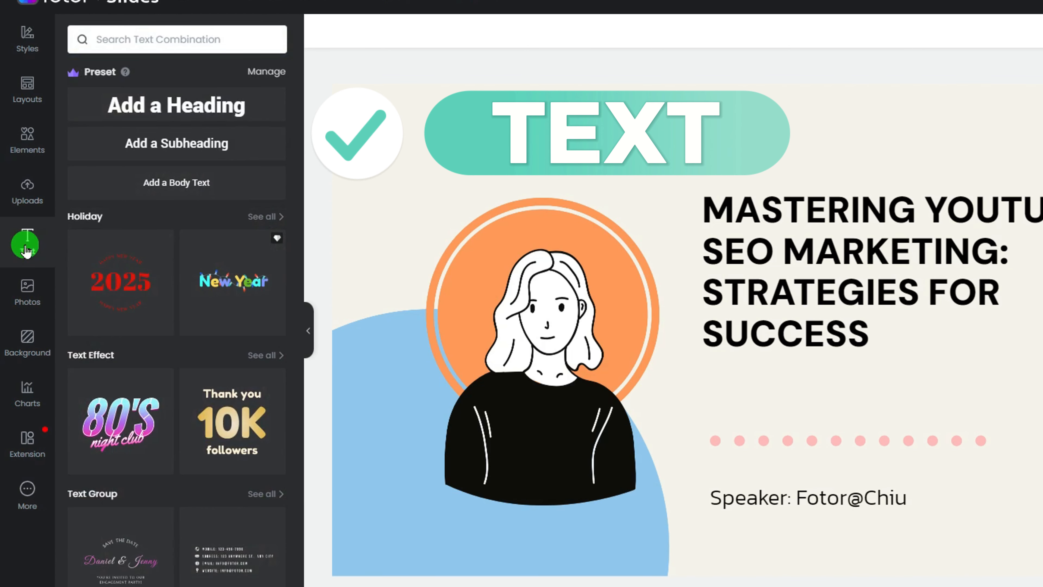
Step: Browse the Photos, Background and Charts side panels
{"action": "left_click", "coordinate": [27, 287]}
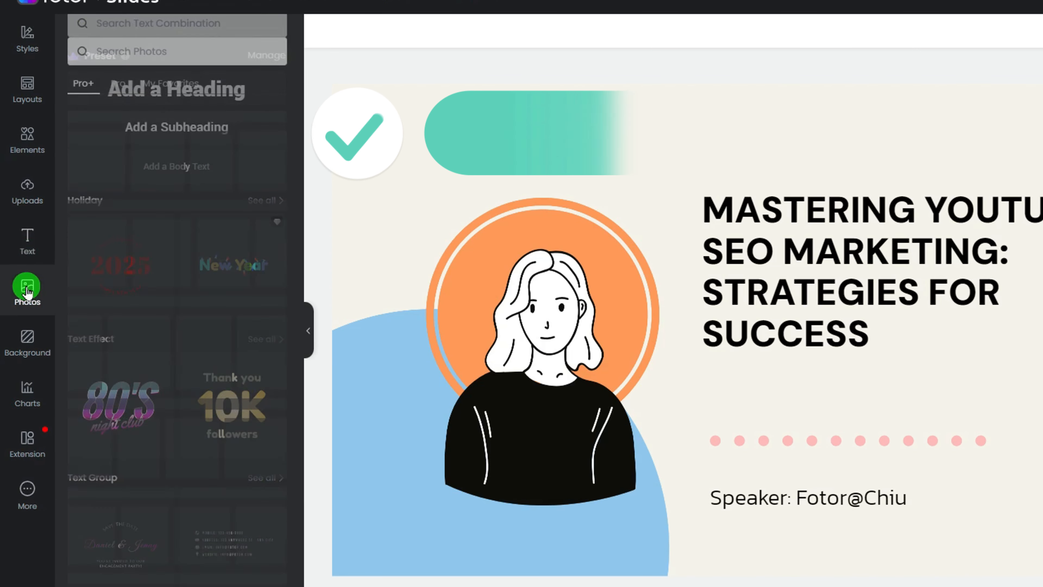
{"action": "left_click", "coordinate": [27, 288]}
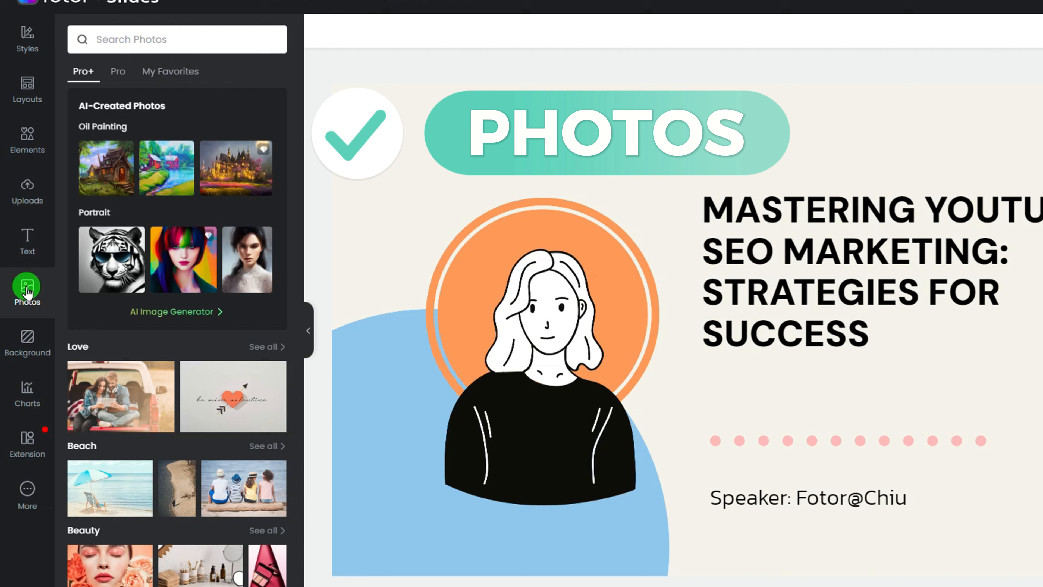
{"action": "left_click", "coordinate": [27, 343]}
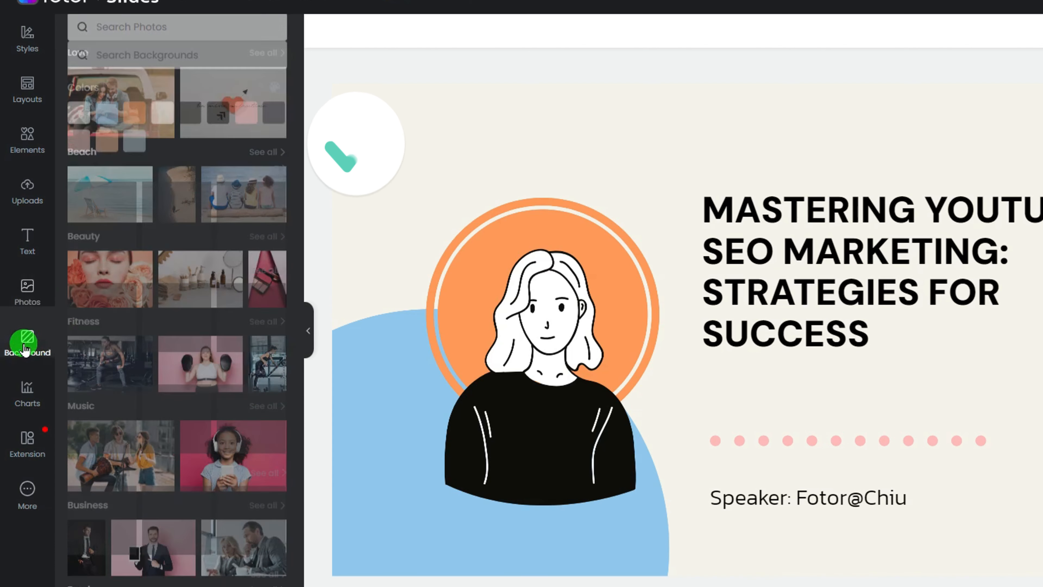
{"action": "left_click", "coordinate": [26, 342]}
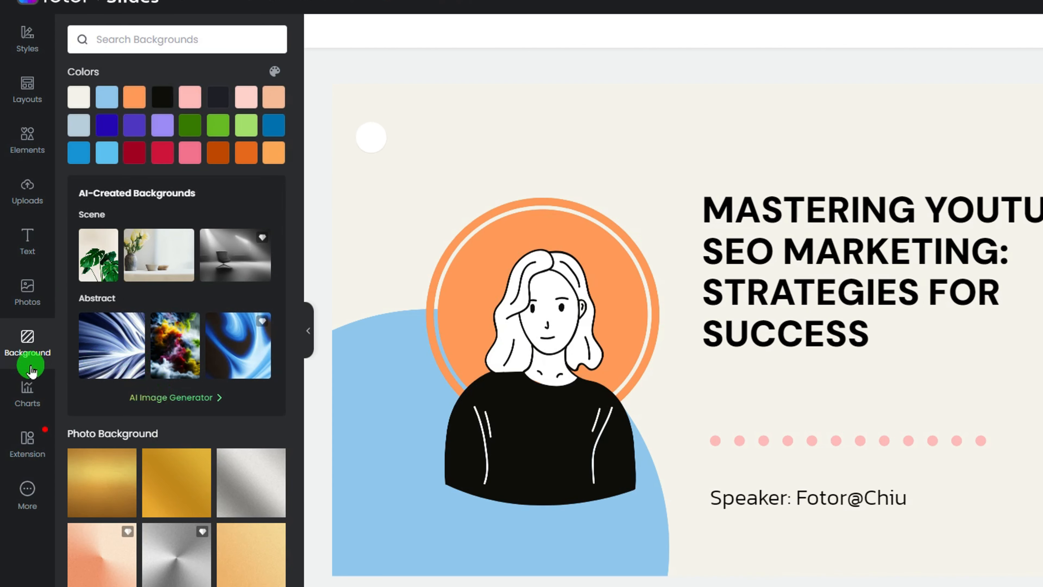
{"action": "left_click", "coordinate": [28, 392]}
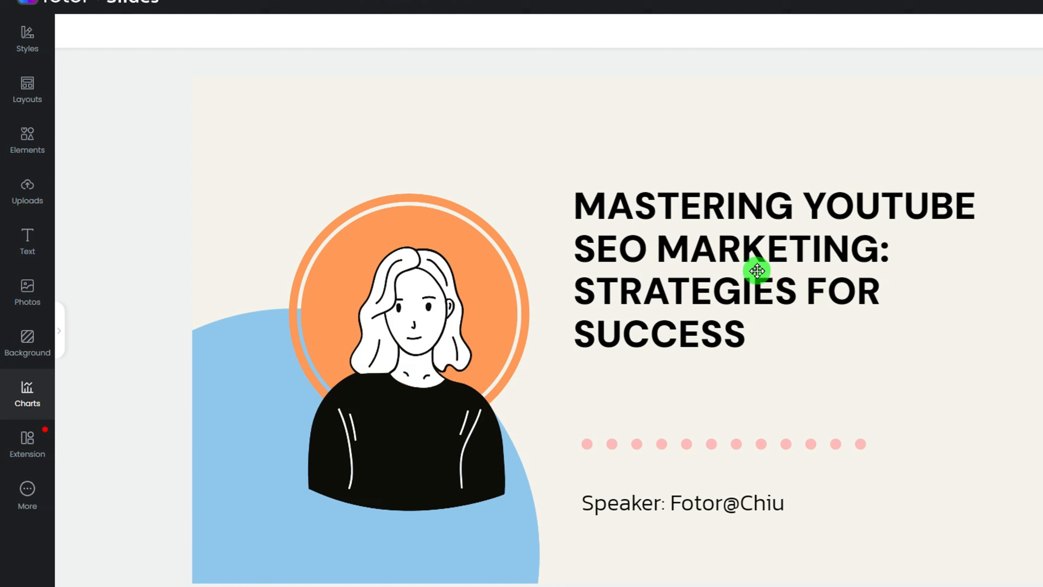
{"action": "mouse_move", "coordinate": [832, 358]}
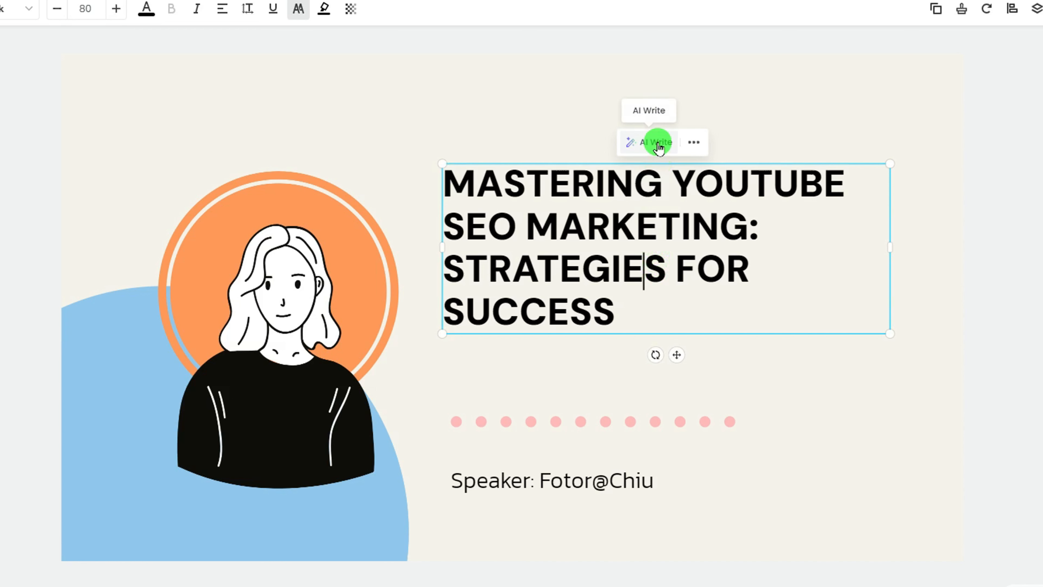
{"action": "mouse_move", "coordinate": [584, 231]}
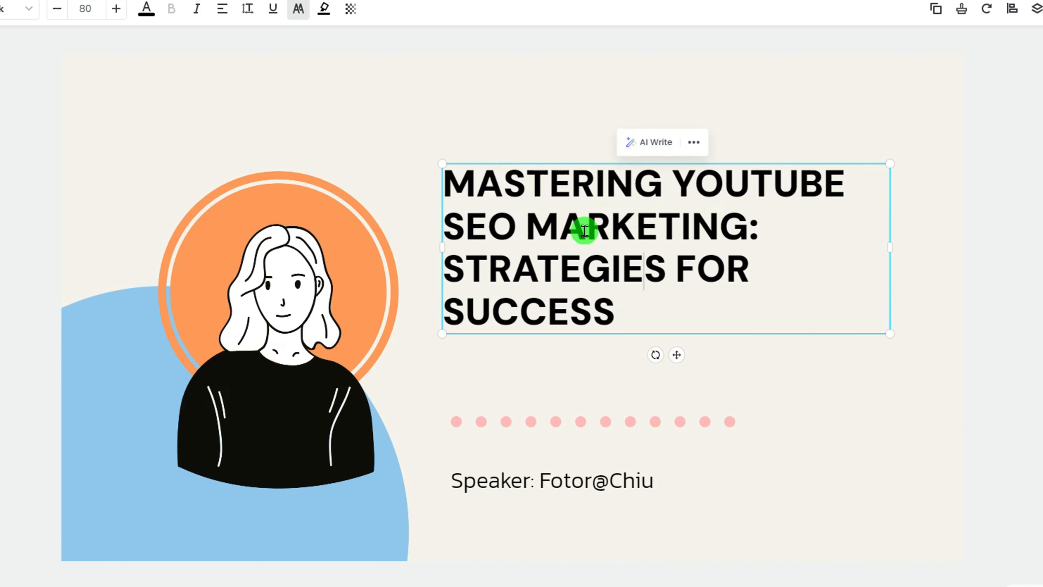
Step: Request a More Engaging AI rewrite of the title text
{"action": "left_click", "coordinate": [693, 142]}
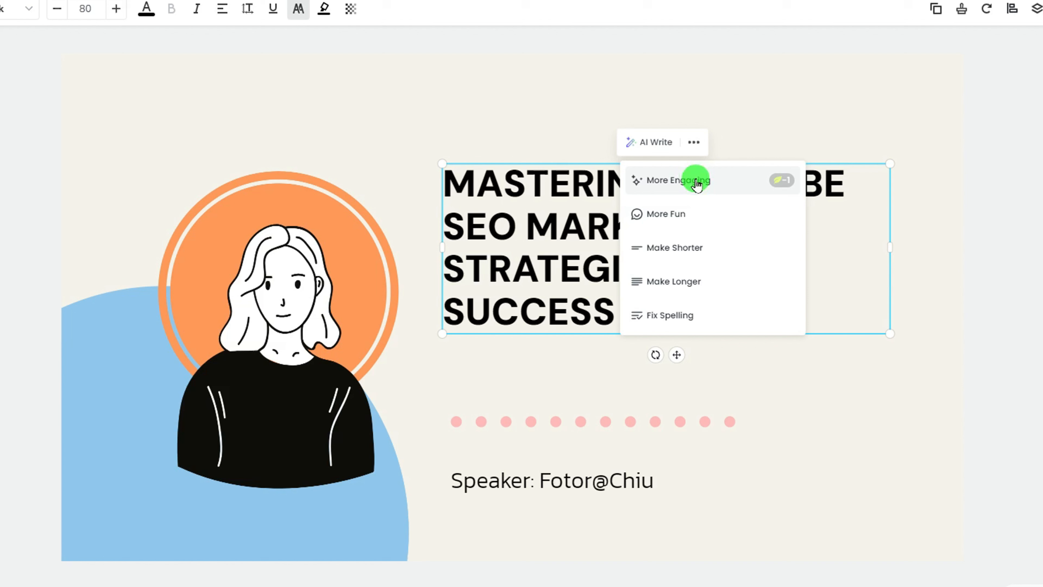
{"action": "left_click", "coordinate": [691, 181]}
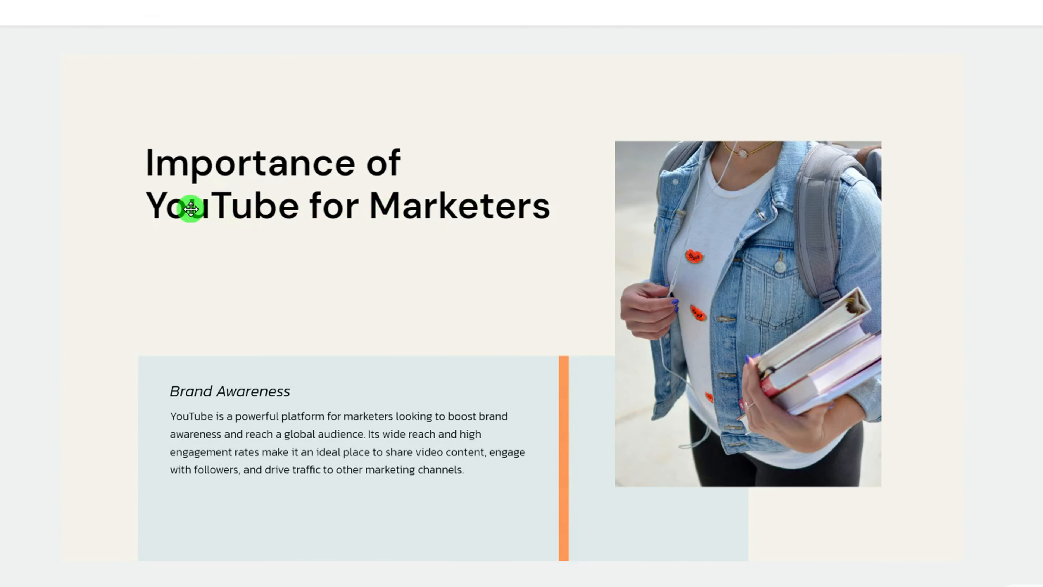
{"action": "mouse_move", "coordinate": [692, 262]}
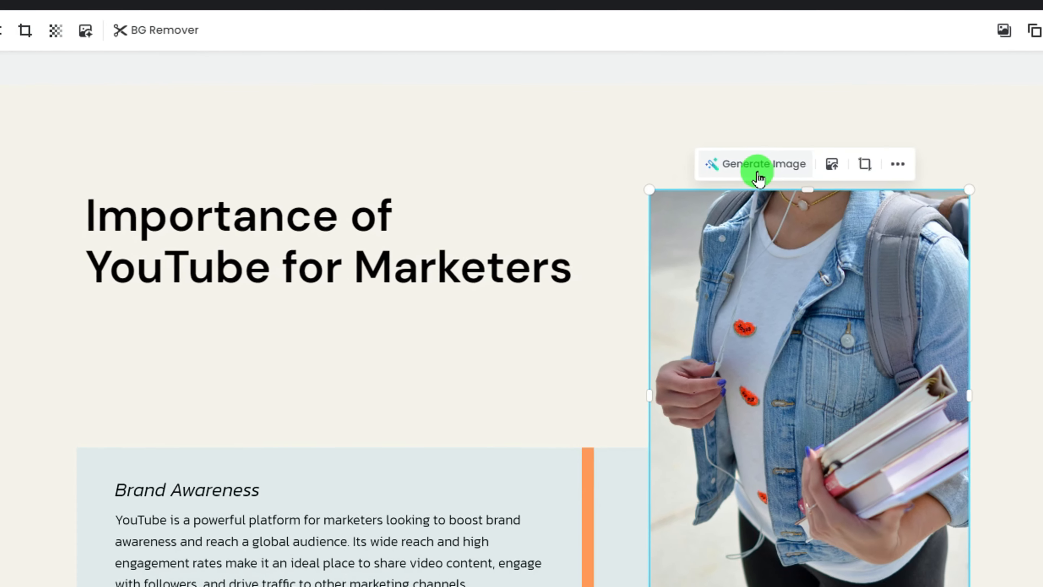
Step: Generate an AI image of 'a youtuber sitting in front a screen that showing youtube' for the slide photo
{"action": "left_click", "coordinate": [756, 169]}
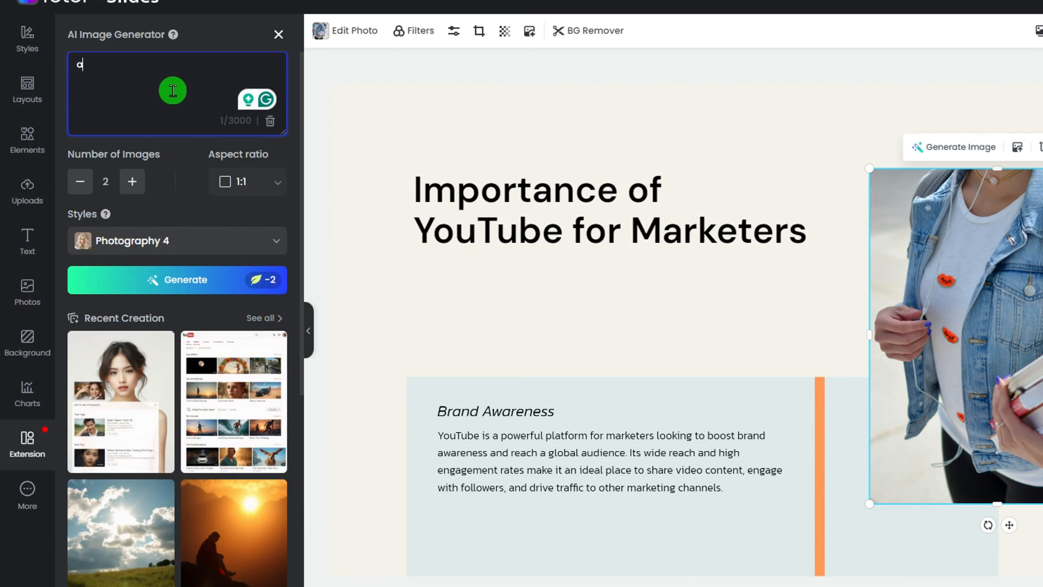
{"action": "type", "text": "a youtuber sitting in front"}
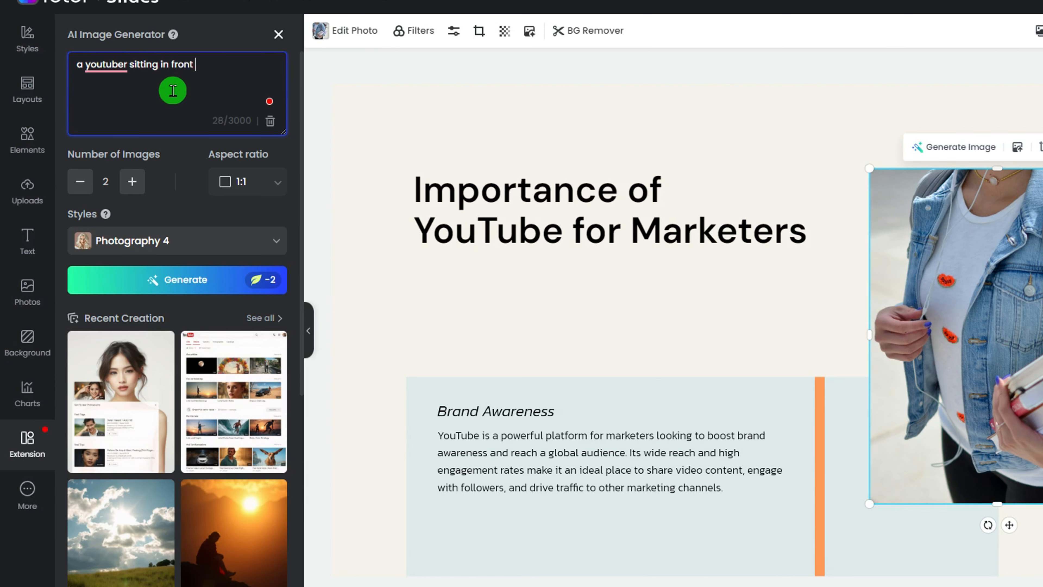
{"action": "type", "text": "a screen that showing youtube"}
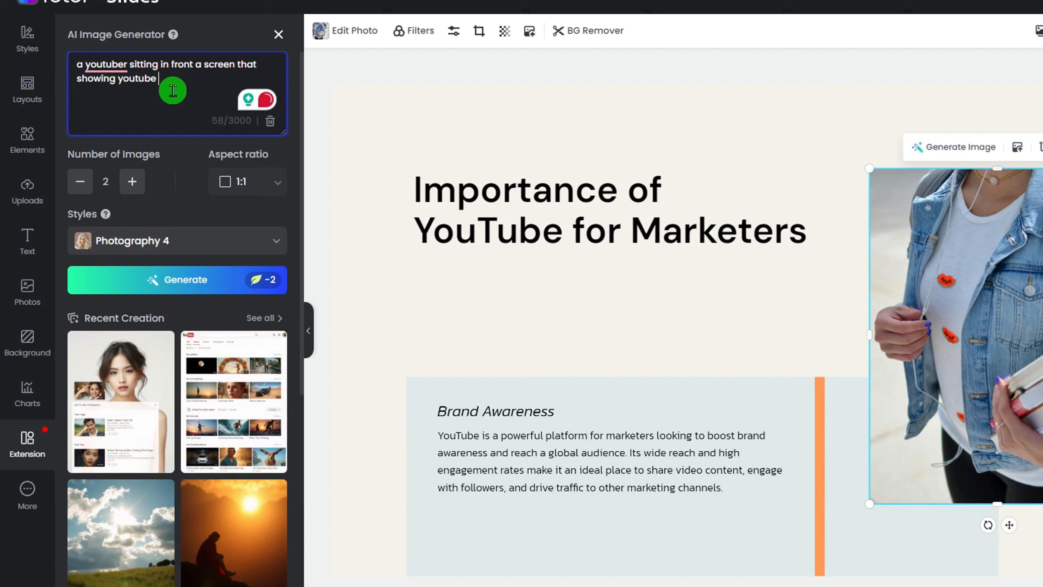
{"action": "left_click", "coordinate": [187, 280]}
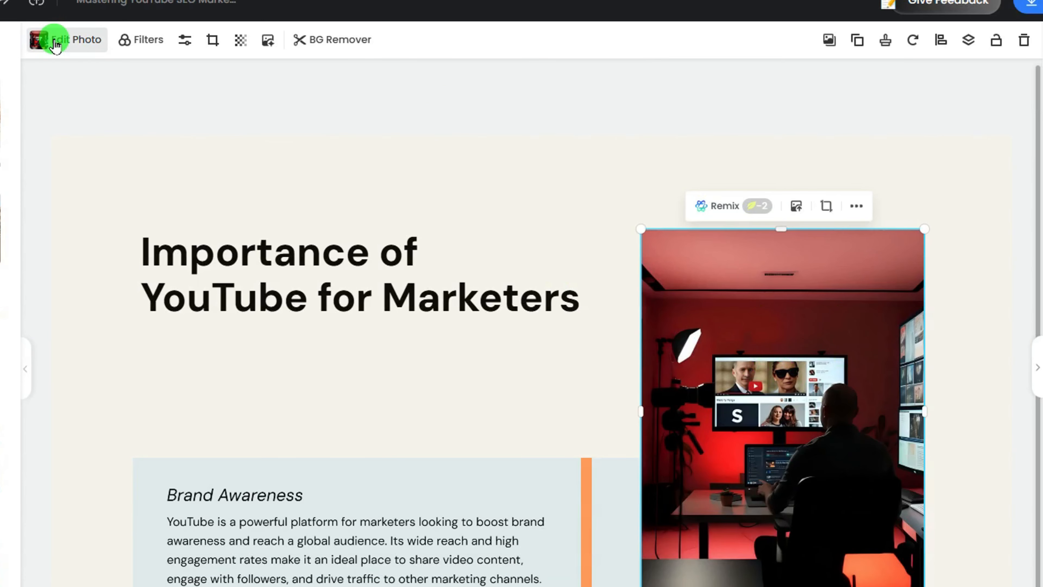
{"action": "left_click", "coordinate": [55, 40]}
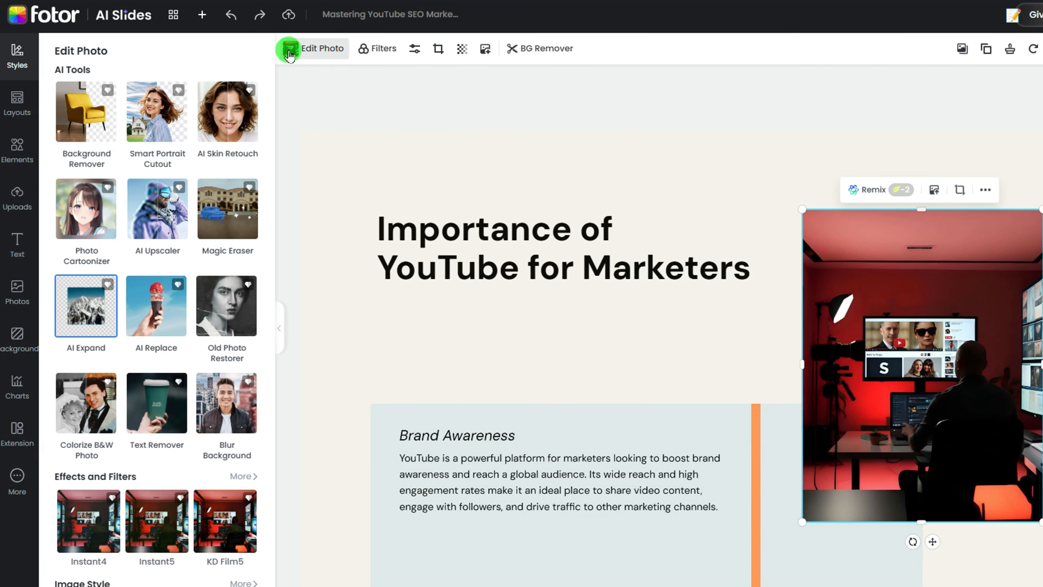
{"action": "mouse_move", "coordinate": [254, 139]}
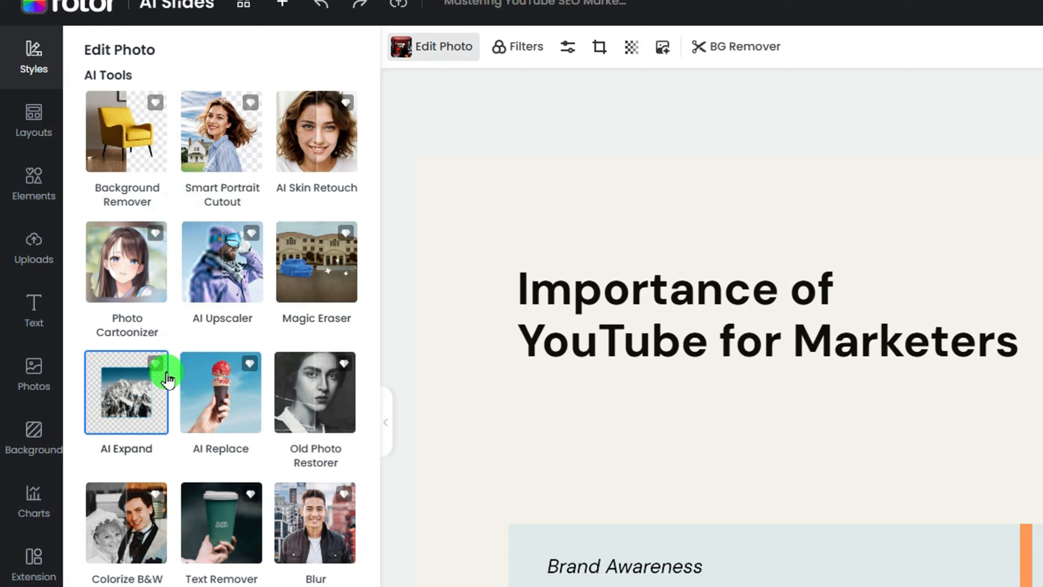
{"action": "scroll", "scroll_direction": "down", "scroll_amount": 3}
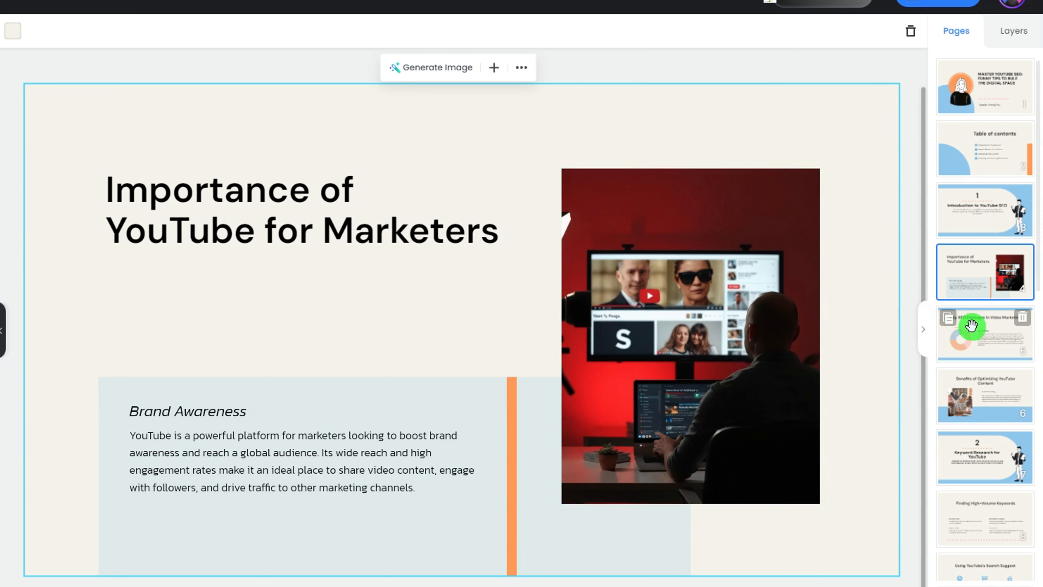
Step: Inspect the Key SEO Concepts donut chart's styles and data without changing it
{"action": "left_click", "coordinate": [970, 333]}
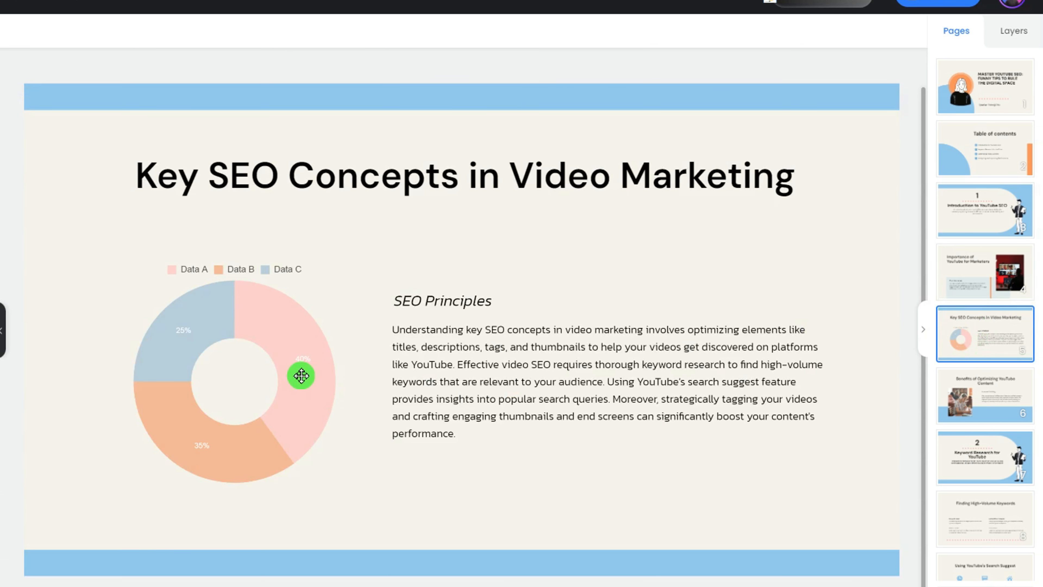
{"action": "left_click", "coordinate": [301, 376]}
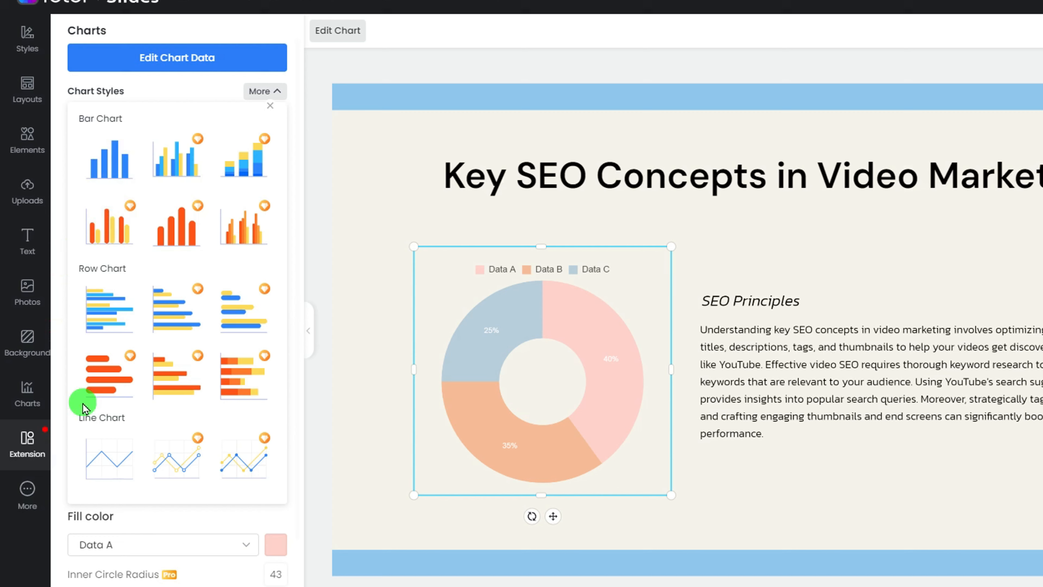
{"action": "left_click", "coordinate": [265, 91]}
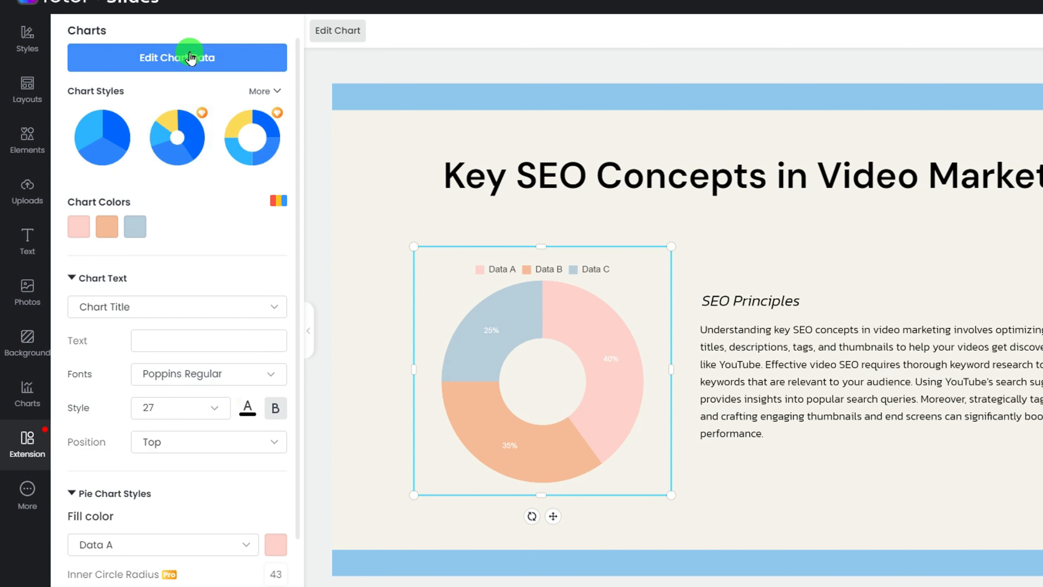
{"action": "left_click", "coordinate": [188, 58]}
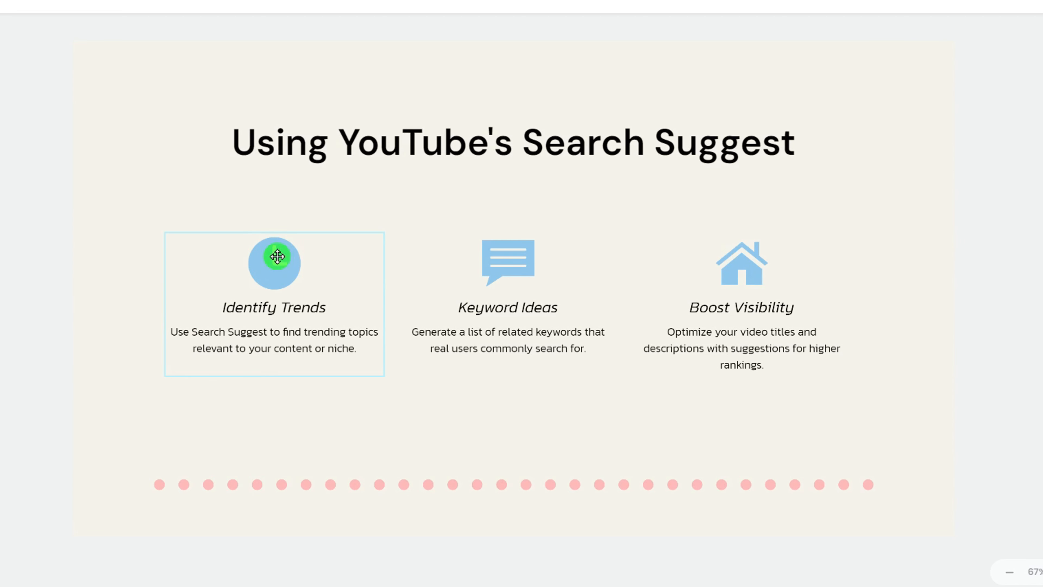
Step: Replace the Identify Trends clock icon with a 'trending' bar-chart icon
{"action": "left_click", "coordinate": [276, 262]}
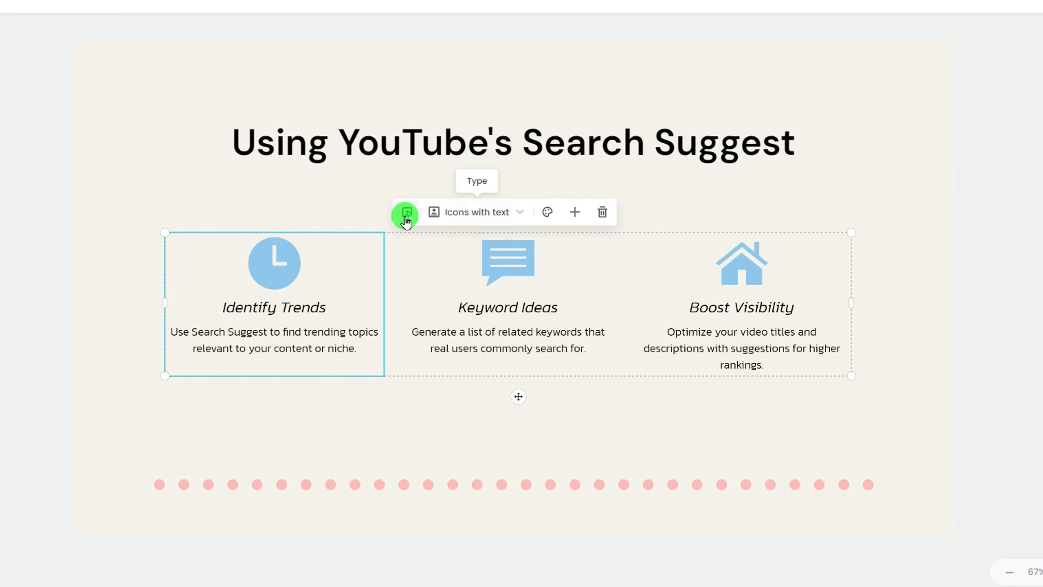
{"action": "left_click", "coordinate": [275, 264]}
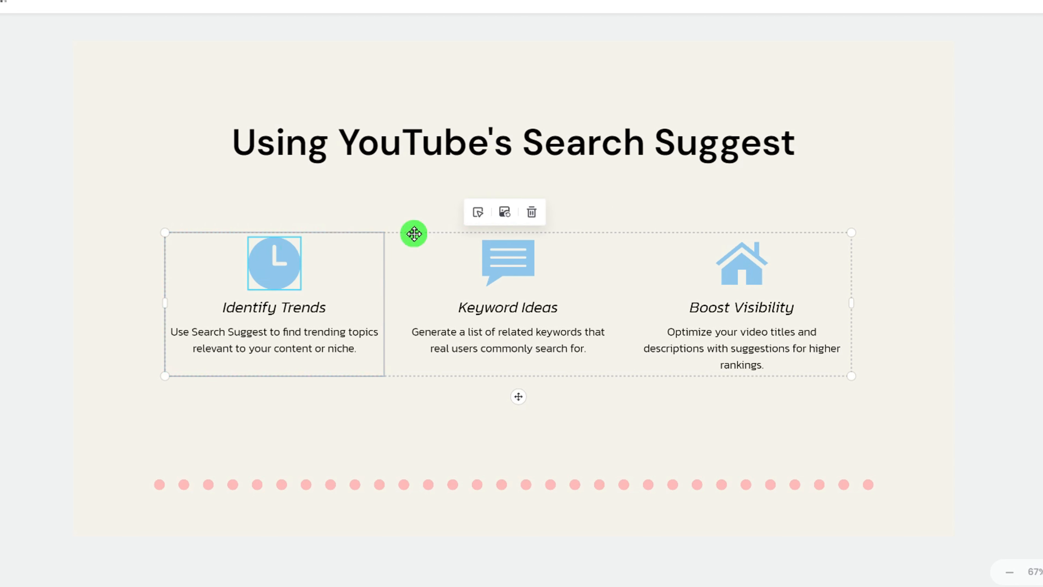
{"action": "mouse_move", "coordinate": [502, 215]}
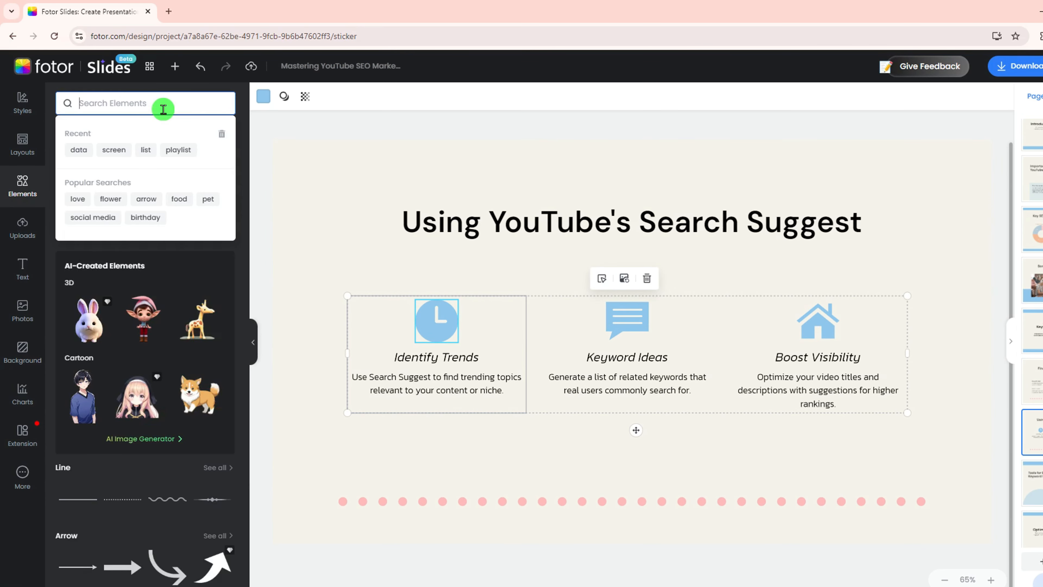
{"action": "type", "text": "trending"}
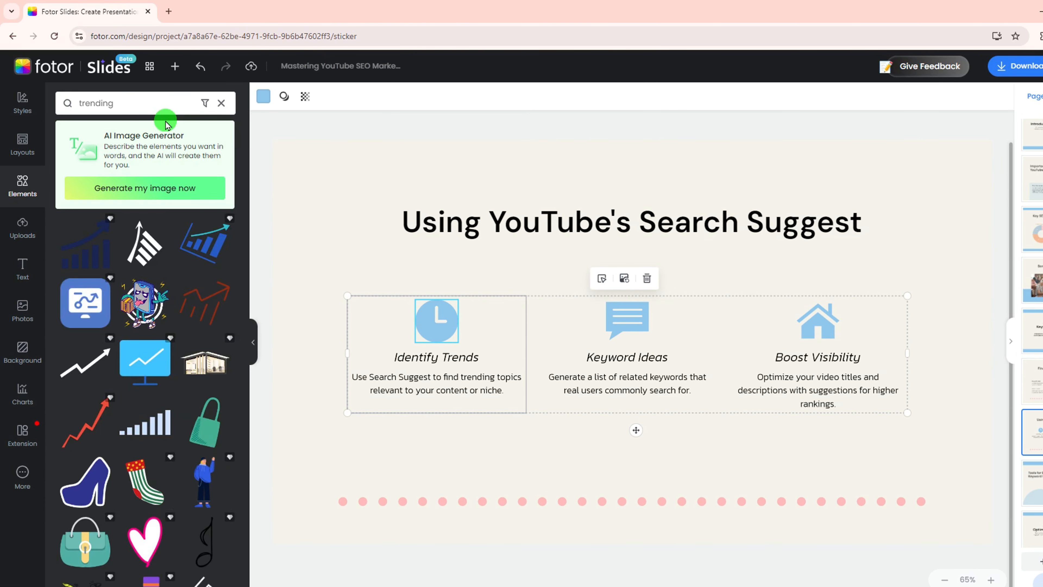
{"action": "mouse_move", "coordinate": [105, 255]}
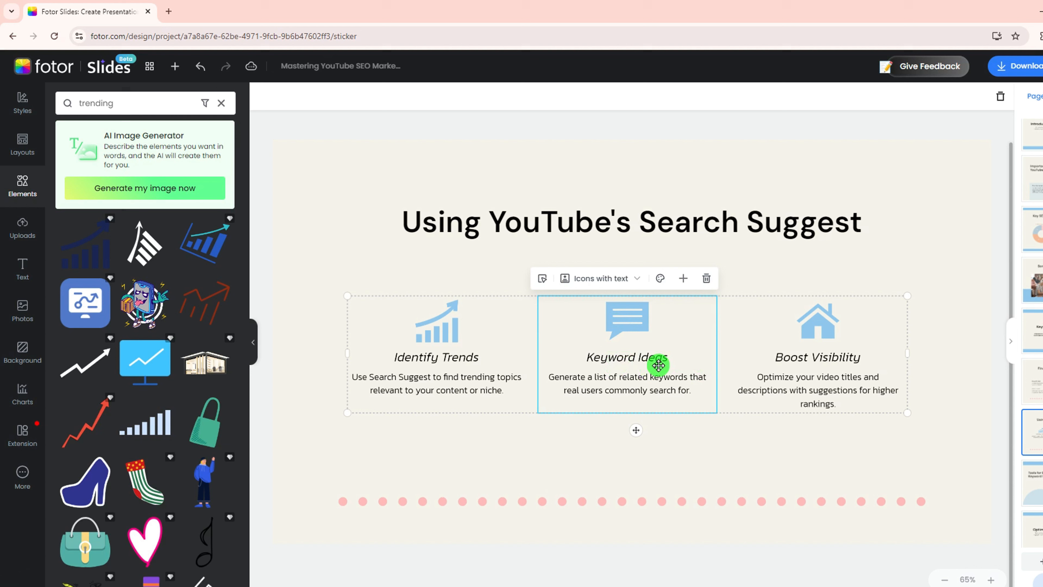
Step: Search 'video' icons to replace the Boost Visibility house icon
{"action": "left_click", "coordinate": [817, 324]}
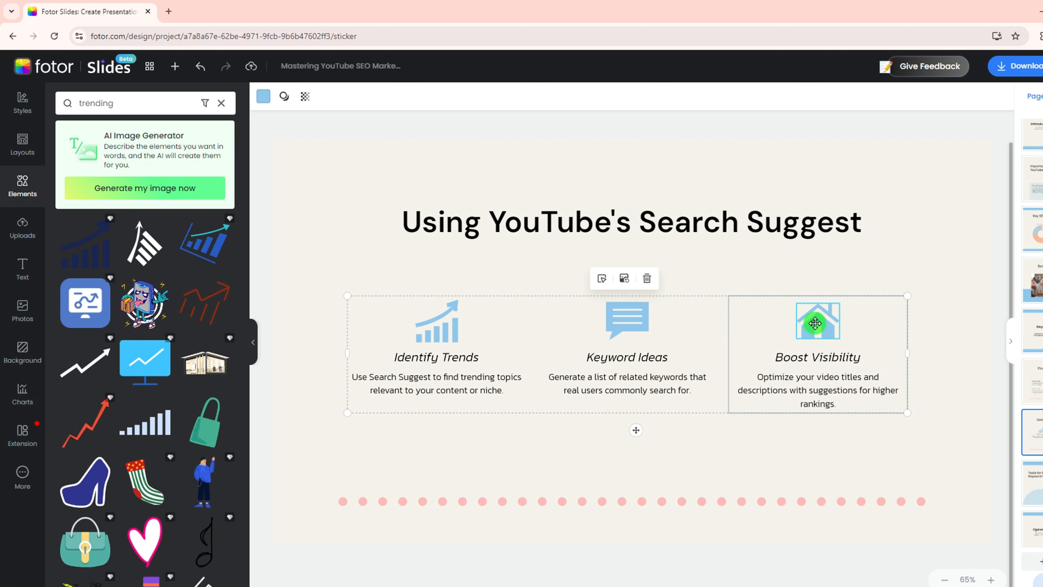
{"action": "type", "text": "video"}
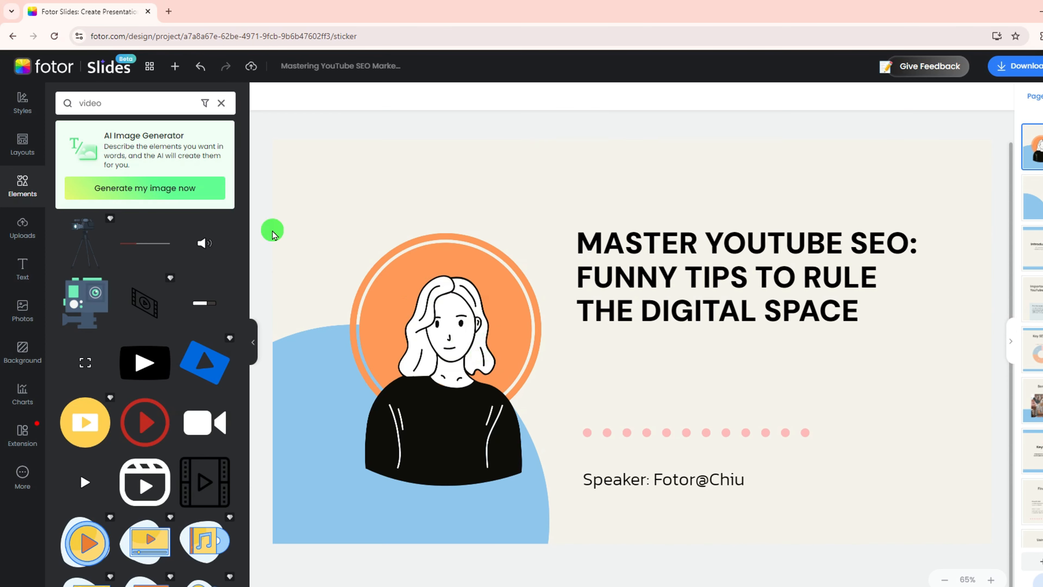
Step: Create a new brand kit named Fotor from the Styles panel
{"action": "left_click", "coordinate": [22, 107]}
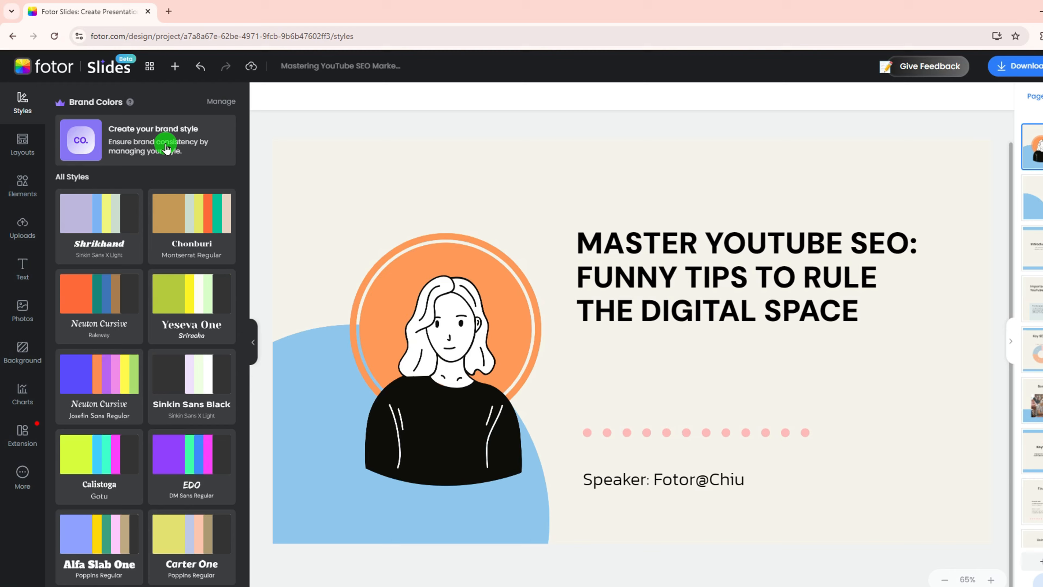
{"action": "left_click", "coordinate": [152, 145]}
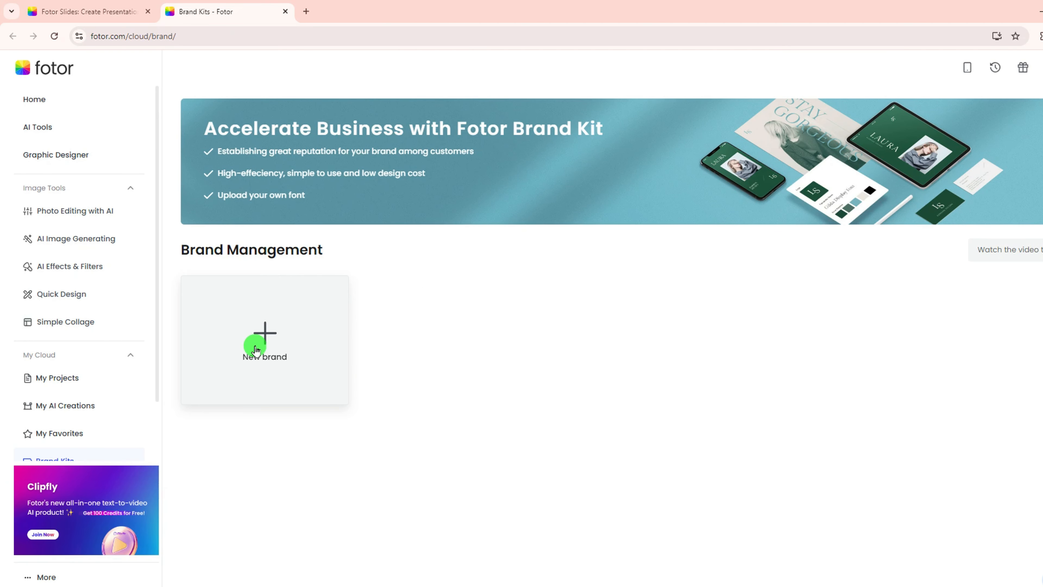
{"action": "left_click", "coordinate": [265, 338]}
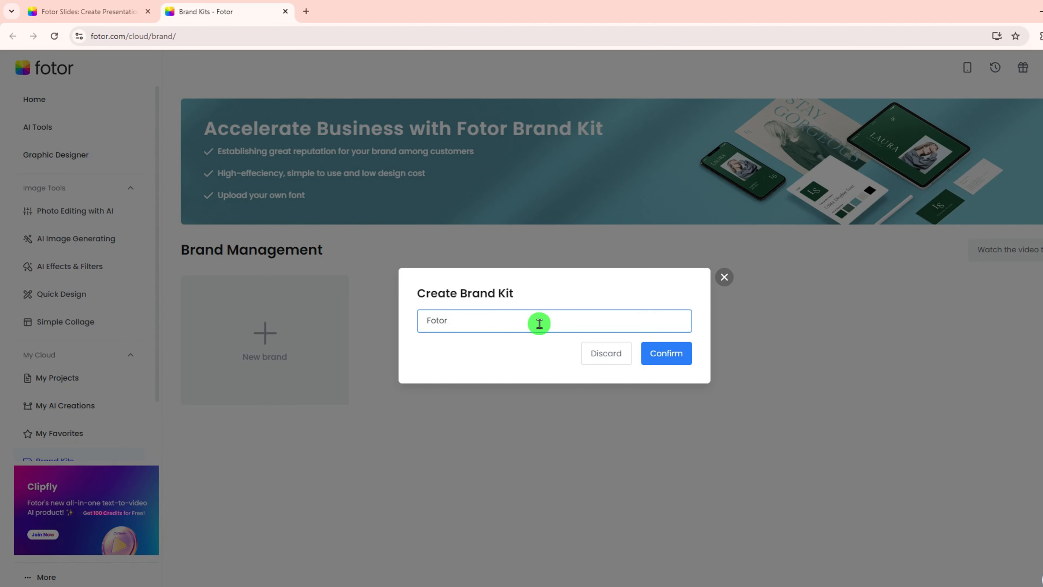
{"action": "left_click", "coordinate": [667, 353]}
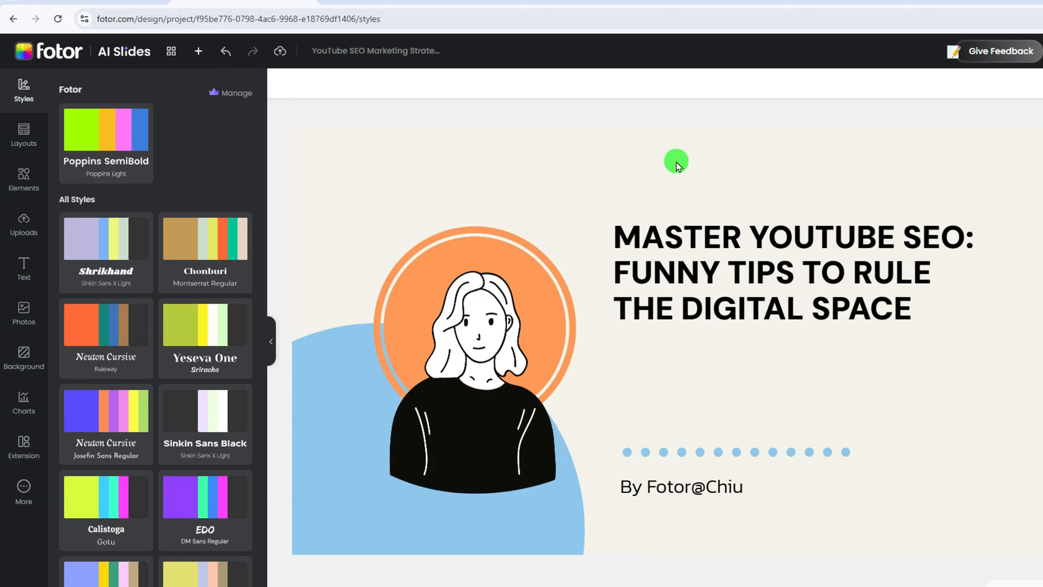
{"action": "mouse_move", "coordinate": [134, 140]}
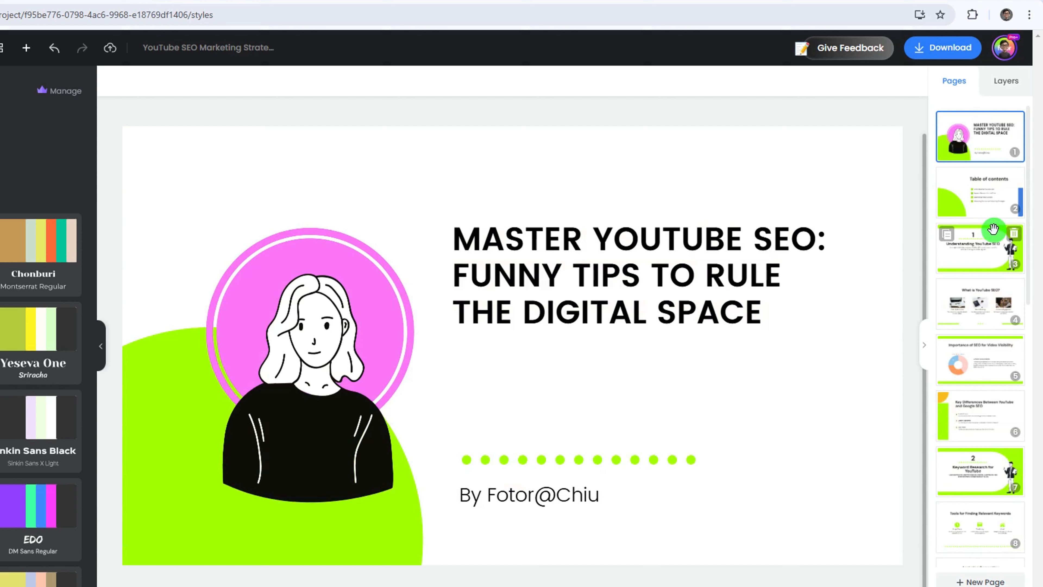
Step: Scroll the Pages list to check the Fotor brand style across the deck
{"action": "scroll", "scroll_direction": "down", "scroll_amount": 3}
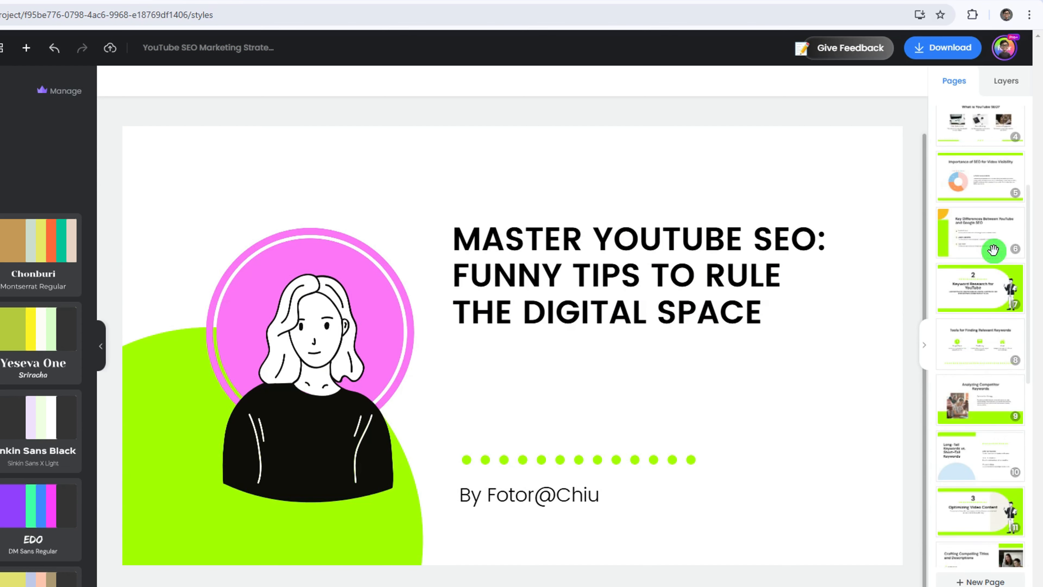